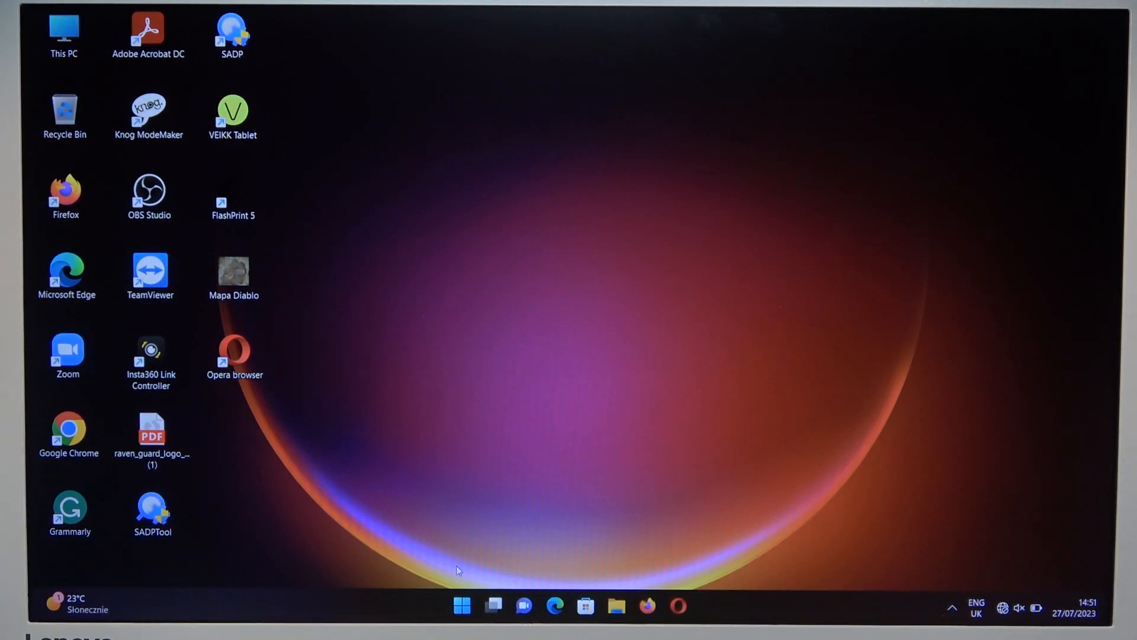
Launch the Settings app from the Start menu's pinned apps
{"action": "left_click", "coordinate": [460, 605]}
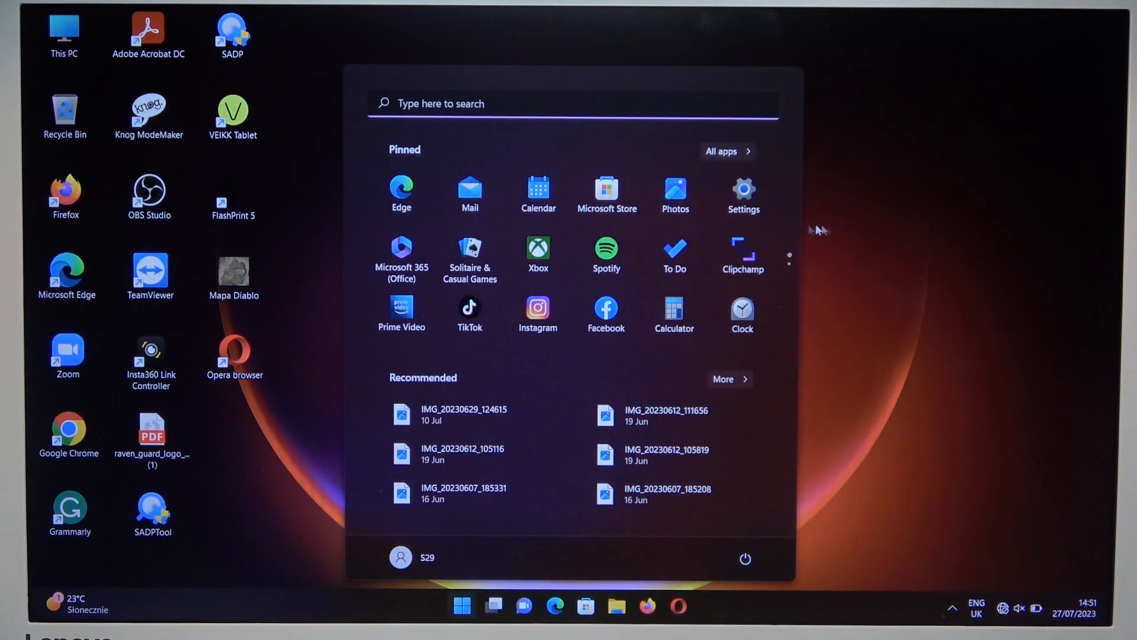
{"action": "left_click", "coordinate": [742, 194]}
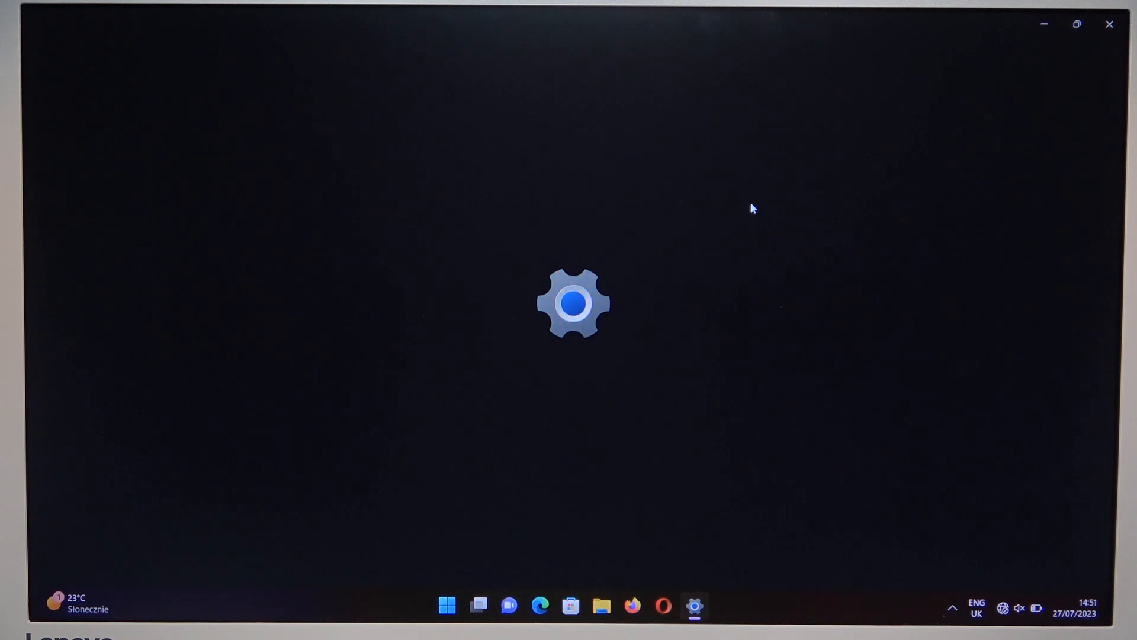
Add the OnePlus Nord Buds as a new Bluetooth device from Bluetooth & devices and finish pairing
{"action": "left_click", "coordinate": [693, 605]}
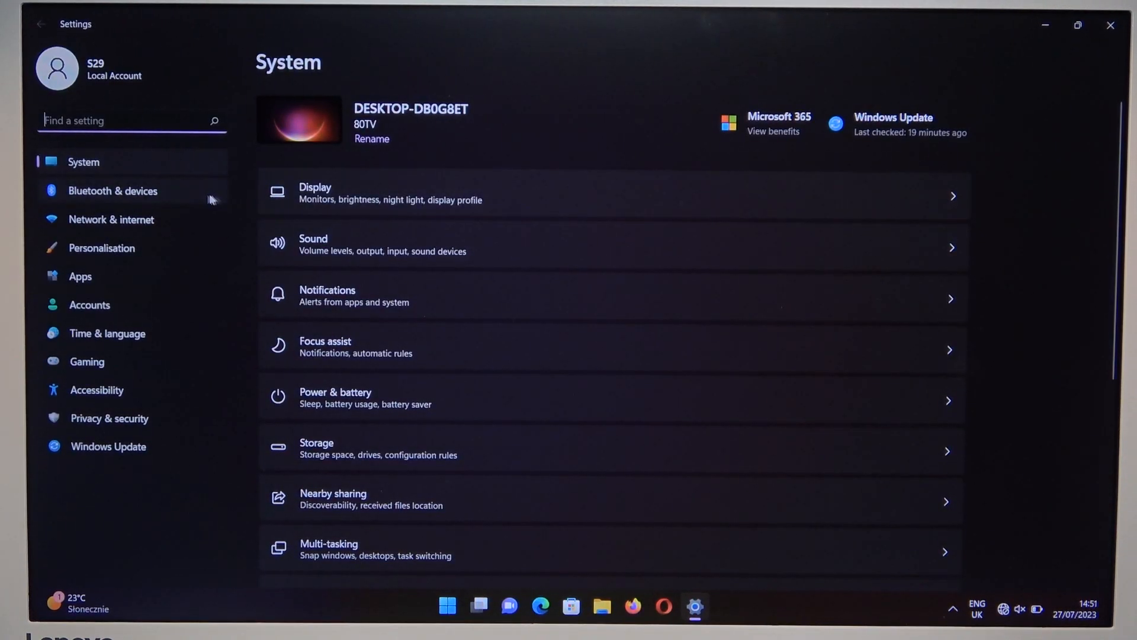
{"action": "left_click", "coordinate": [112, 190]}
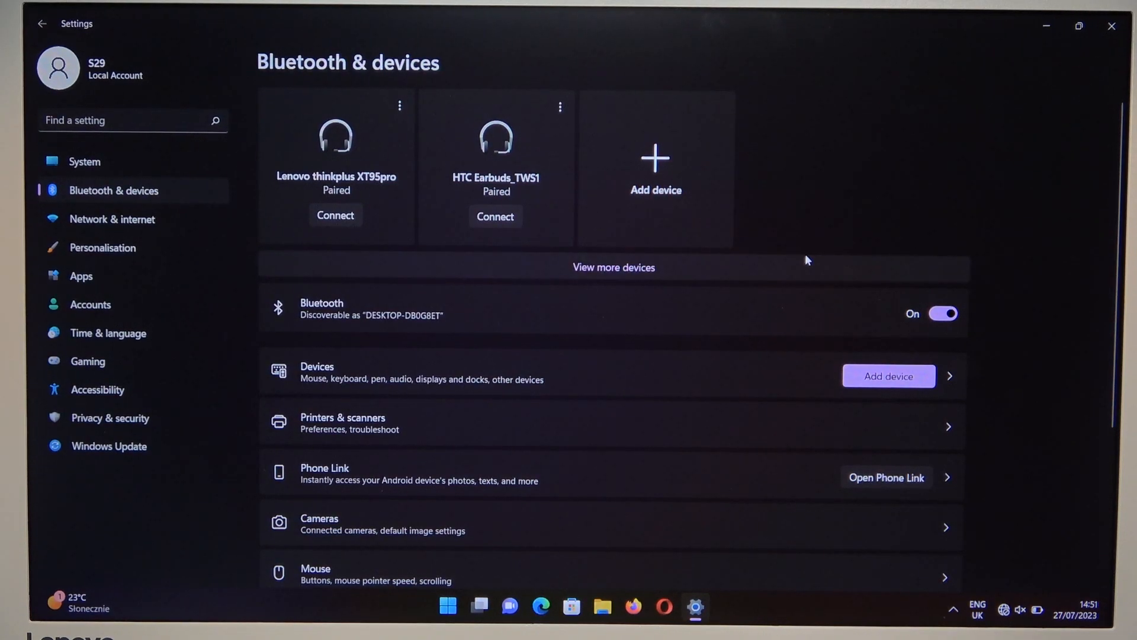
{"action": "left_click", "coordinate": [887, 375]}
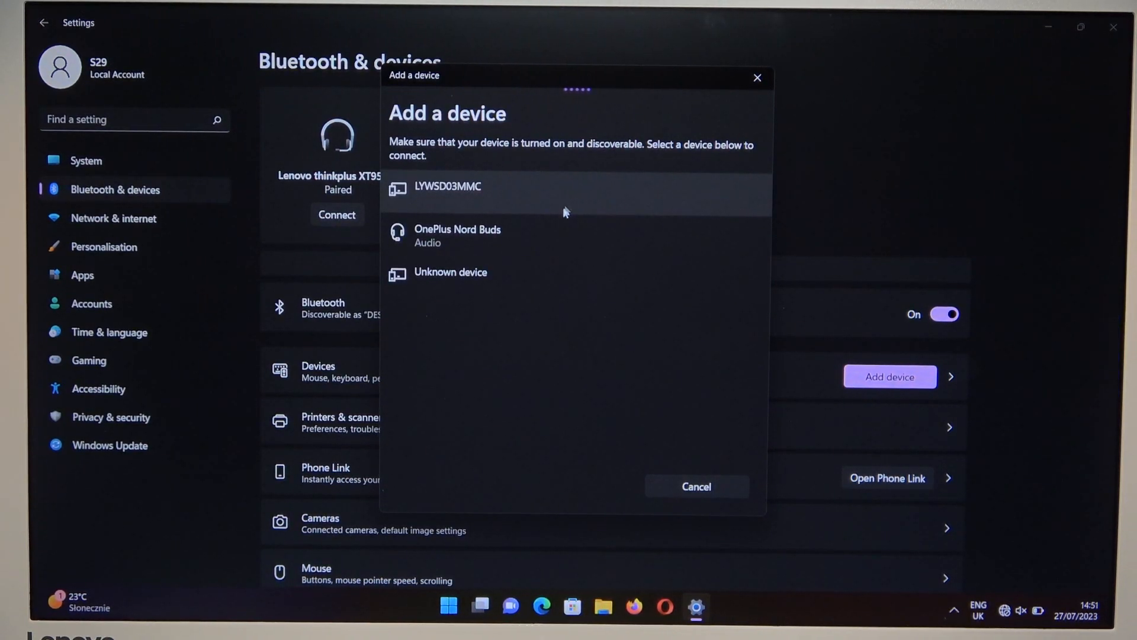
{"action": "left_click", "coordinate": [457, 236]}
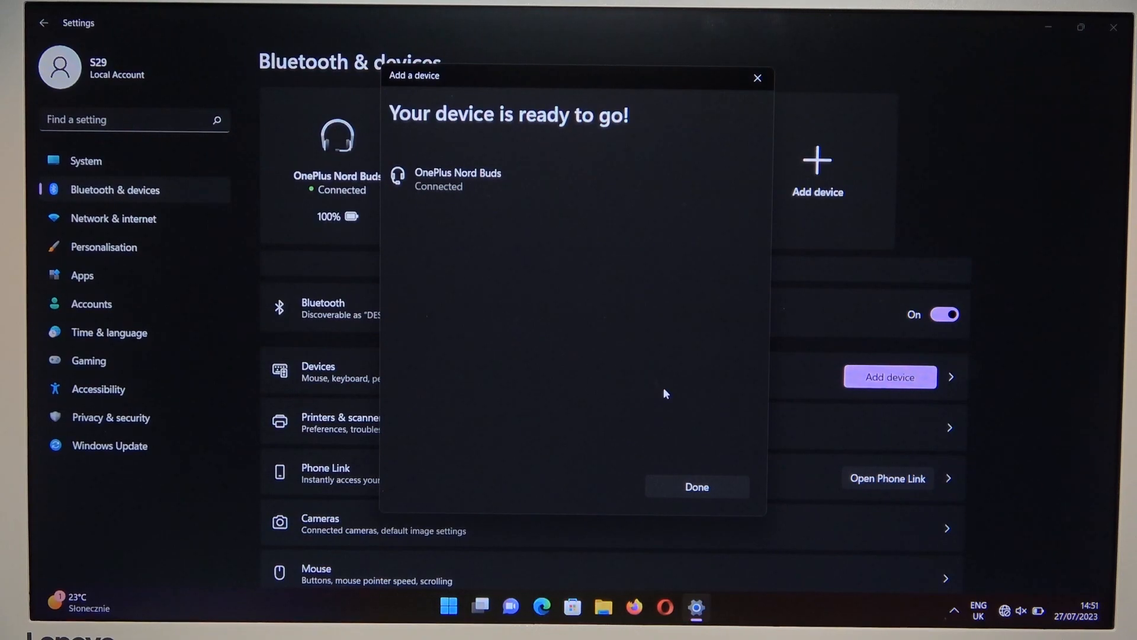
{"action": "left_click", "coordinate": [695, 487]}
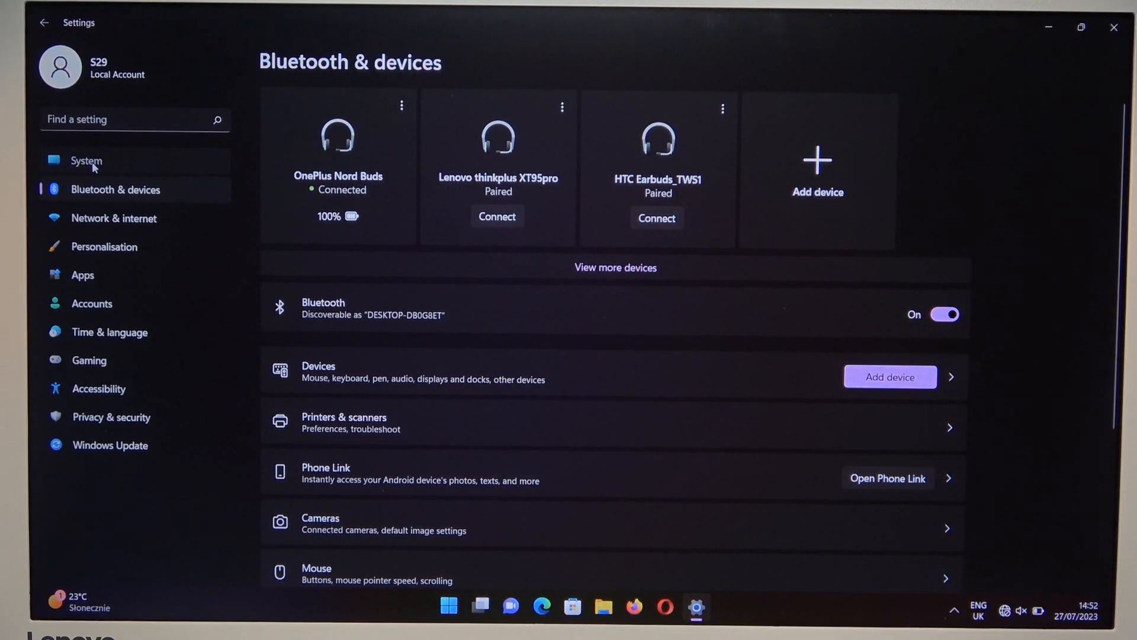
Show the System › Sound page and review its Output and Input device lists
{"action": "left_click", "coordinate": [86, 160]}
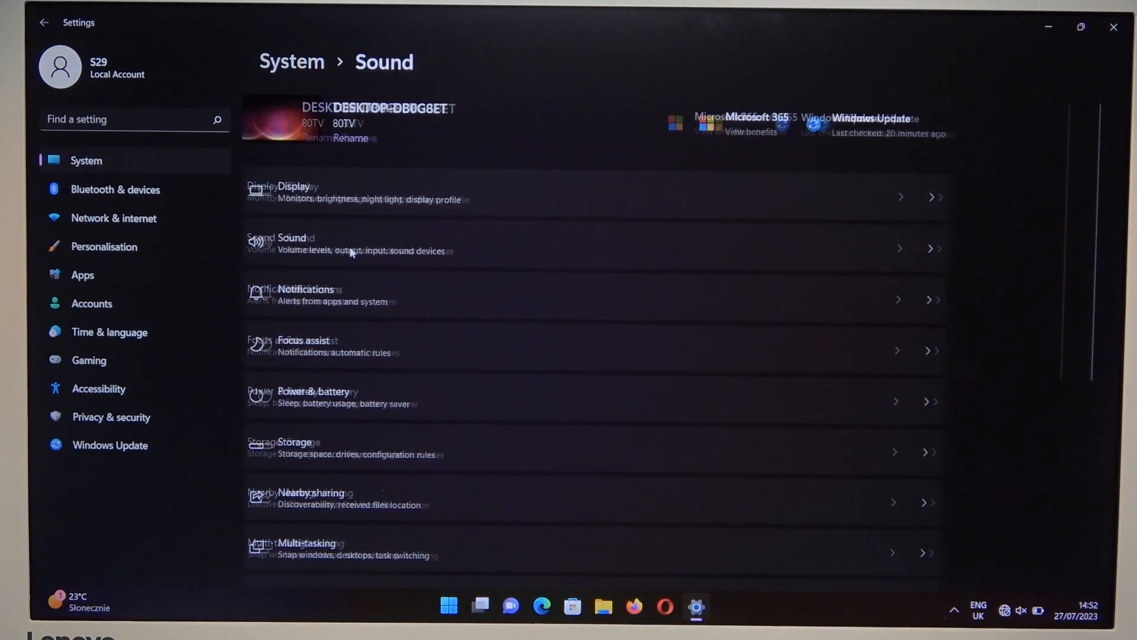
{"action": "scroll", "scroll_direction": "down", "scroll_amount": 3}
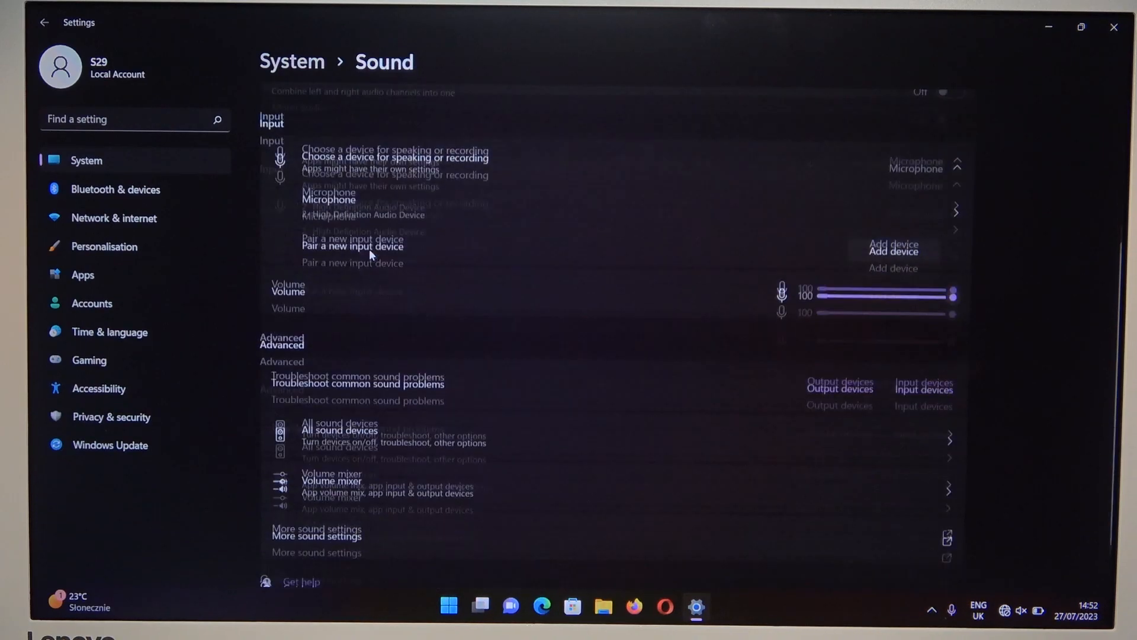
{"action": "scroll", "scroll_direction": "up", "scroll_amount": 3}
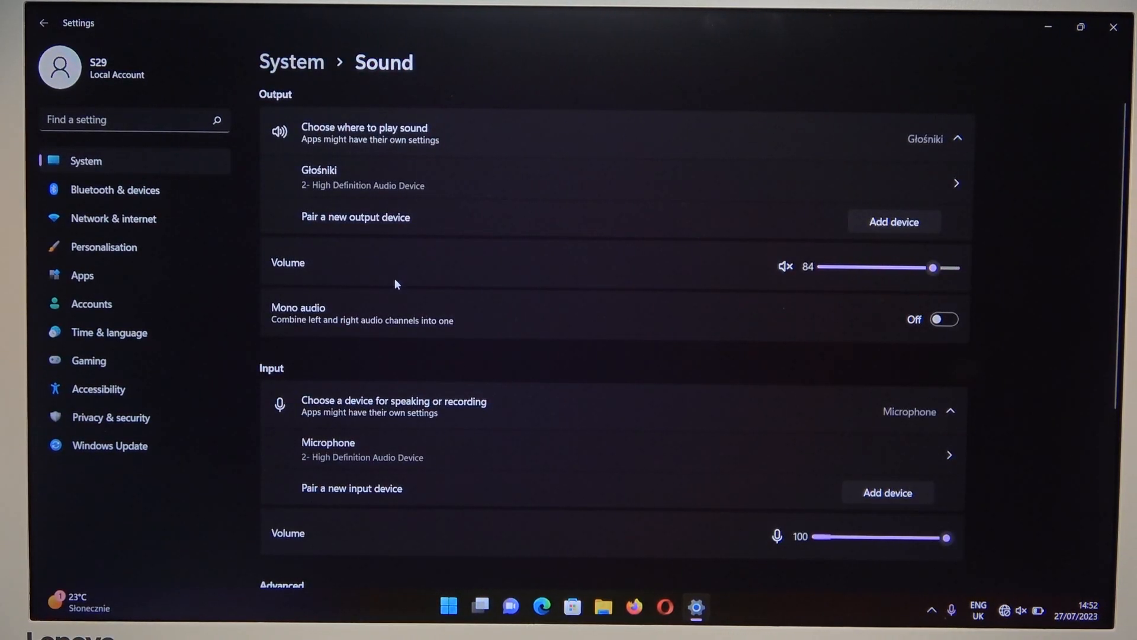
{"action": "mouse_move", "coordinate": [392, 315]}
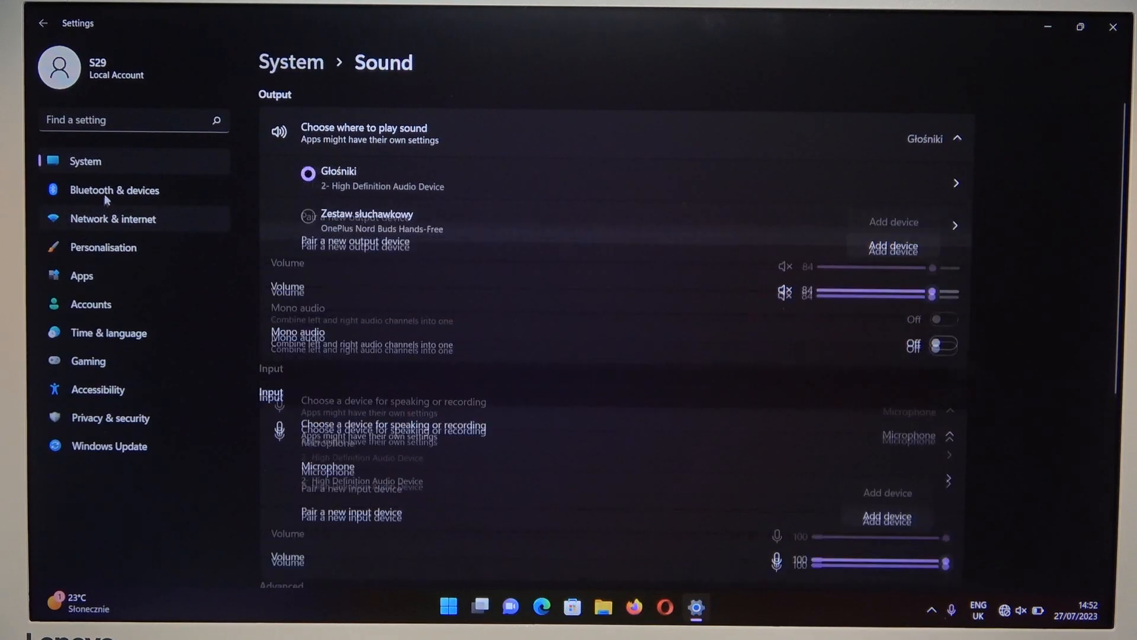
Select Zestaw słuchawkowy (OnePlus Nord Buds Hands-Free) as the Sound input device instead of Microphone
{"action": "left_click", "coordinate": [114, 190]}
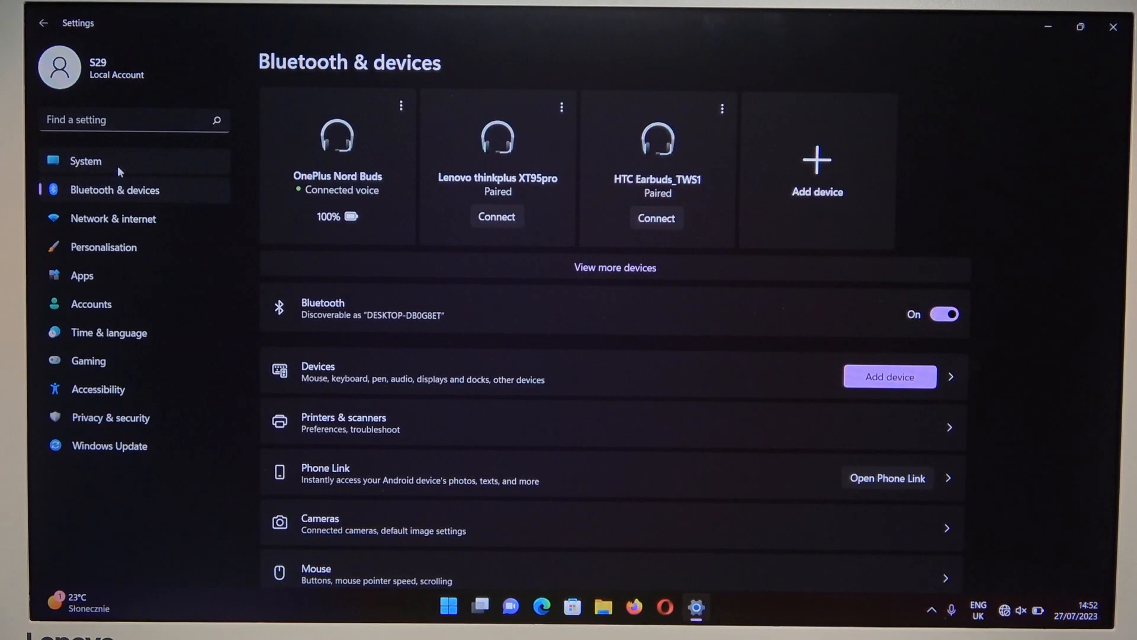
{"action": "left_click", "coordinate": [85, 159]}
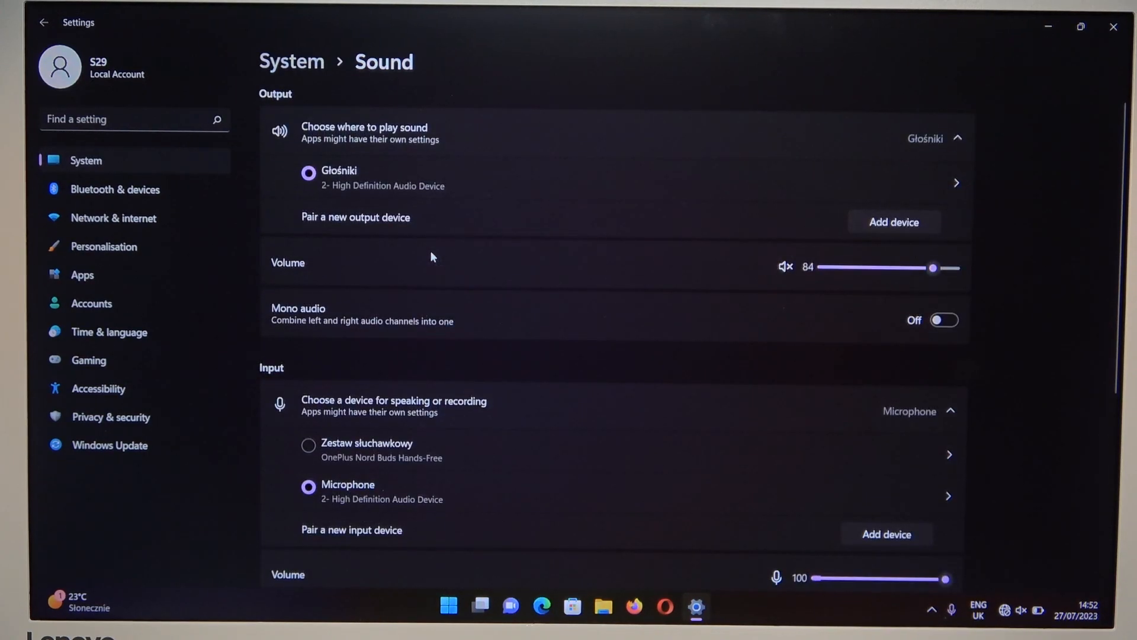
{"action": "scroll", "scroll_direction": "down", "scroll_amount": 3}
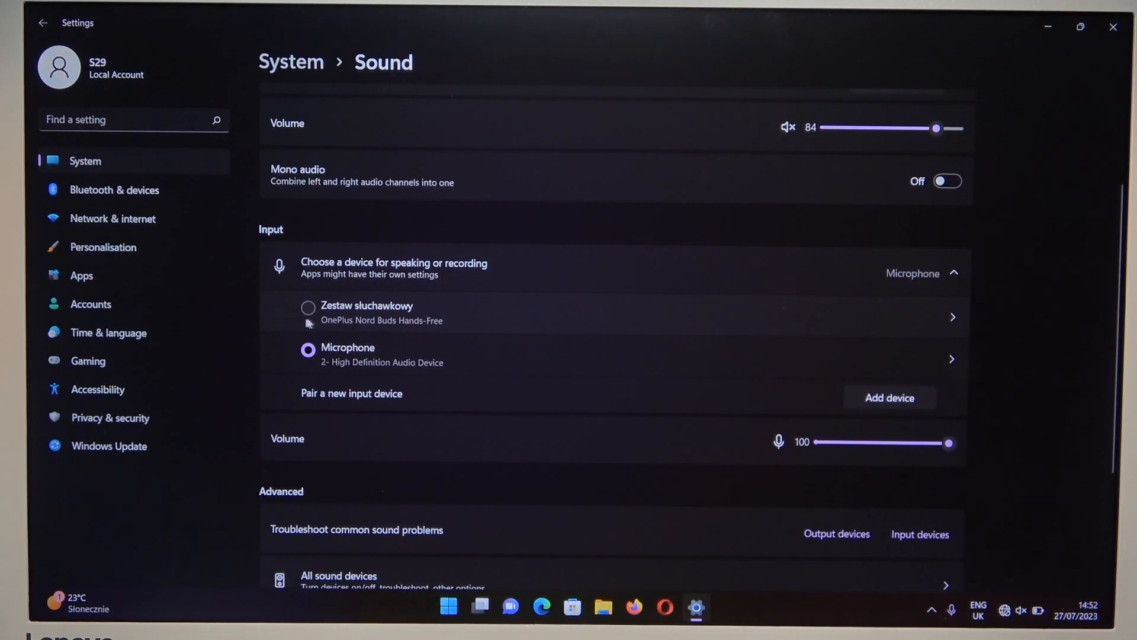
{"action": "left_click", "coordinate": [308, 308]}
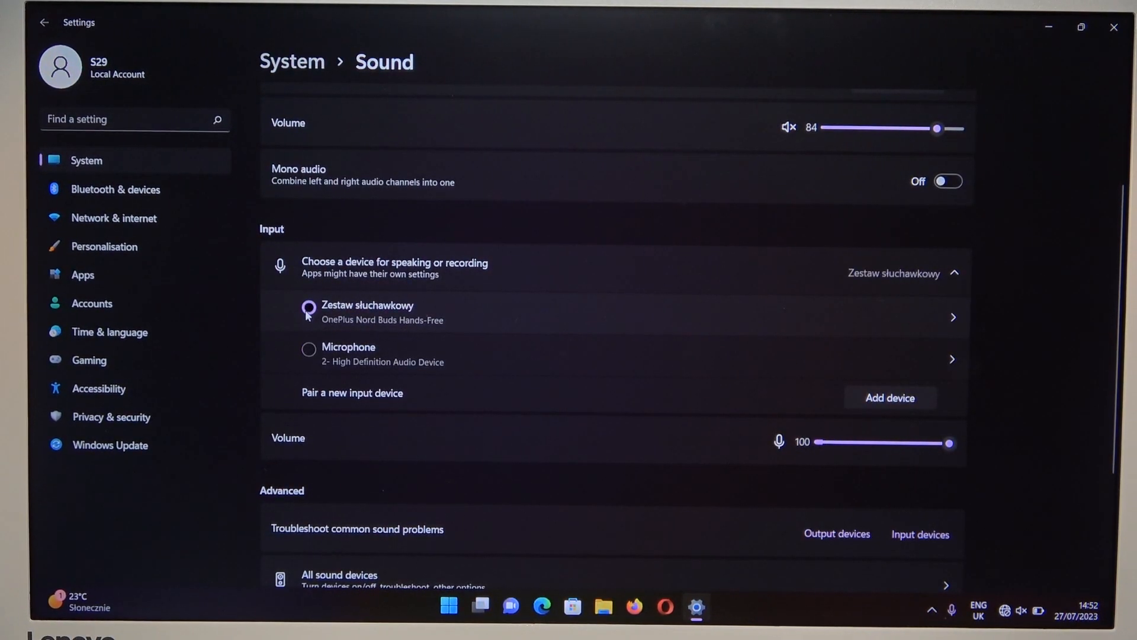